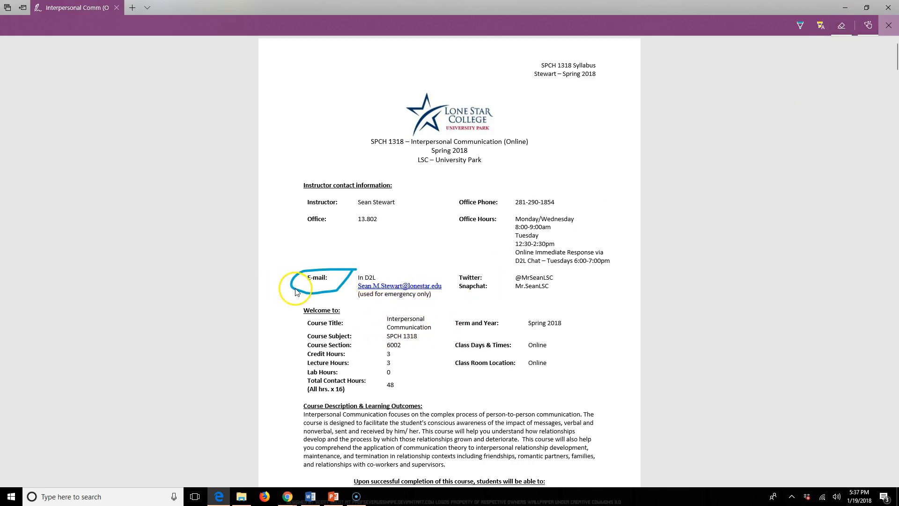
- Erase the blue ink loop drawn around the syllabus E-mail line
left_click_drag(293, 298, 321, 278)
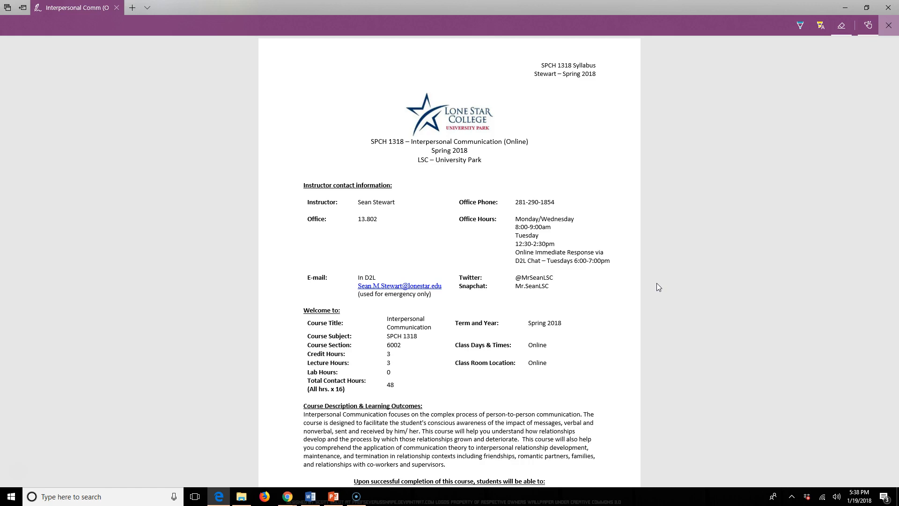
- Scroll the syllabus down to the Required Text & Materials table and Instructor guidelines
scroll("down", 3)
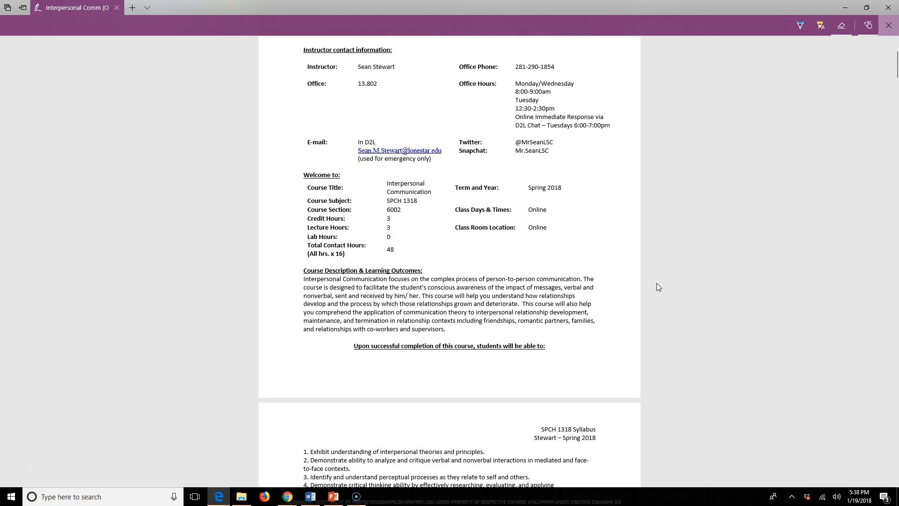
scroll("down", 3)
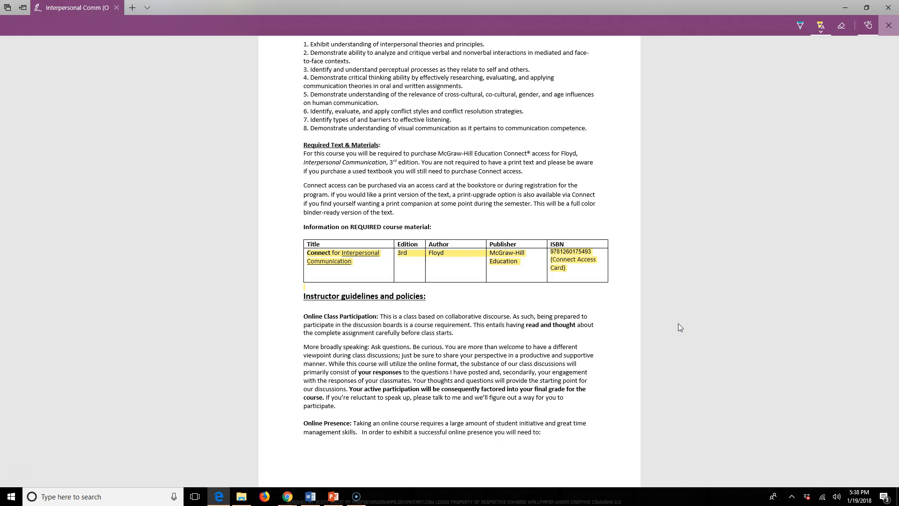
scroll("down", 3)
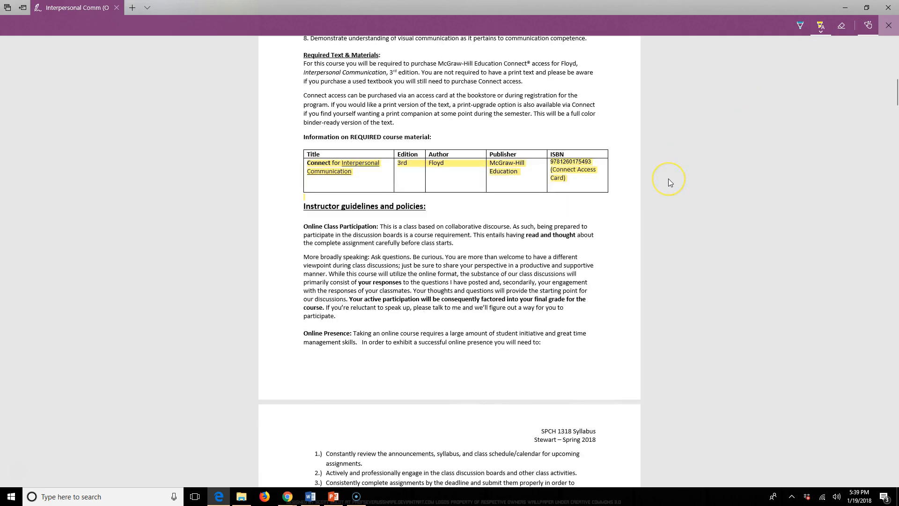
- Scroll down to the highlighted deadline warnings and the Attendance and Participation policy
scroll("down", 3)
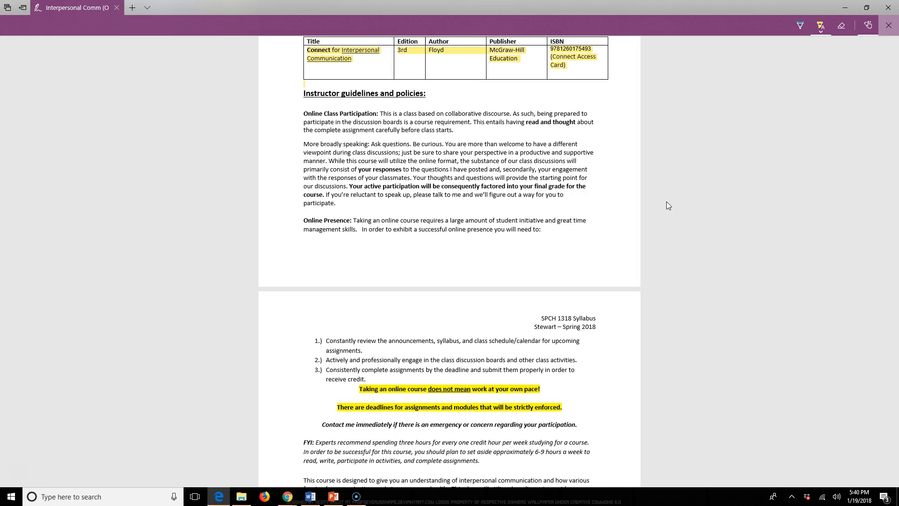
scroll("down", 3)
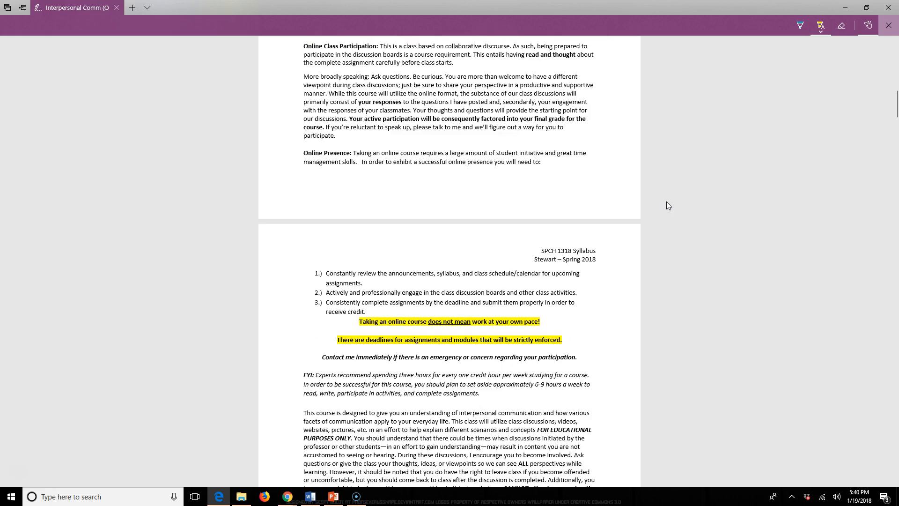
scroll("down", 3)
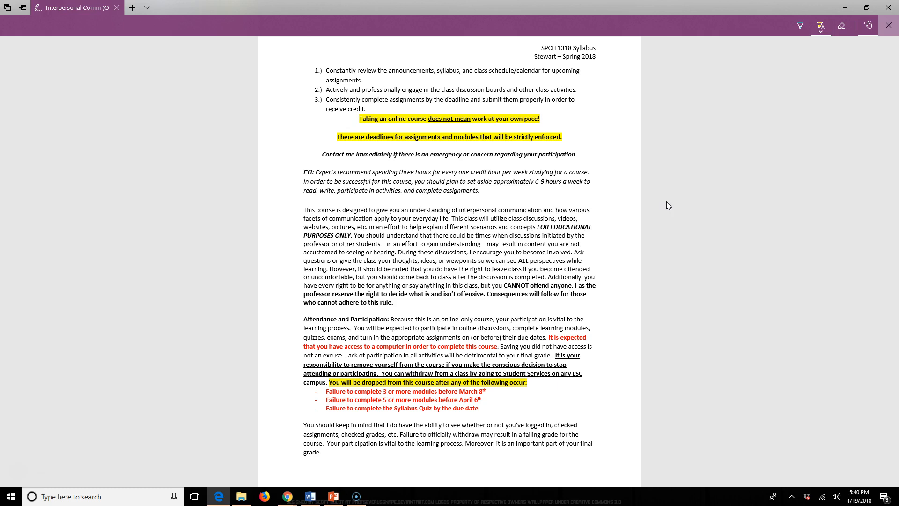
scroll("down", 3)
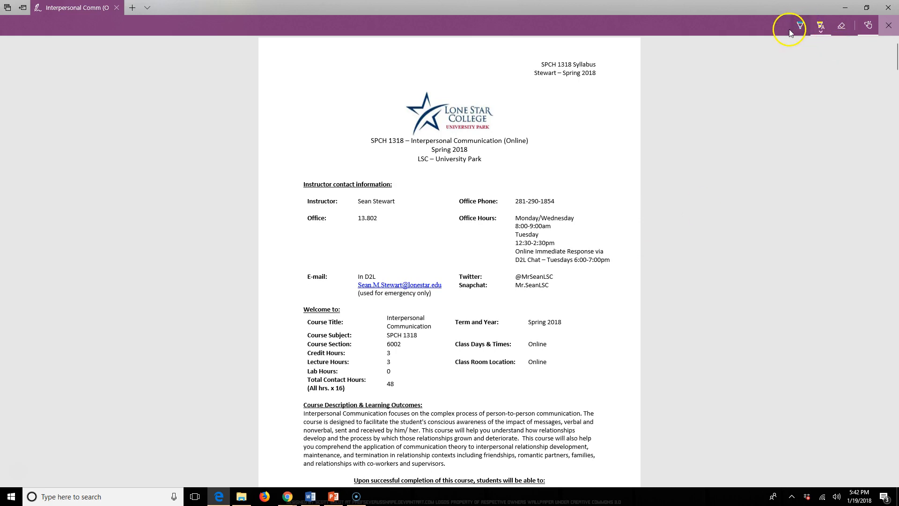
- Pick the ink pen, then scroll to the Office Hours, Quick Hits, Assignments and Online Access page
left_click(821, 26)
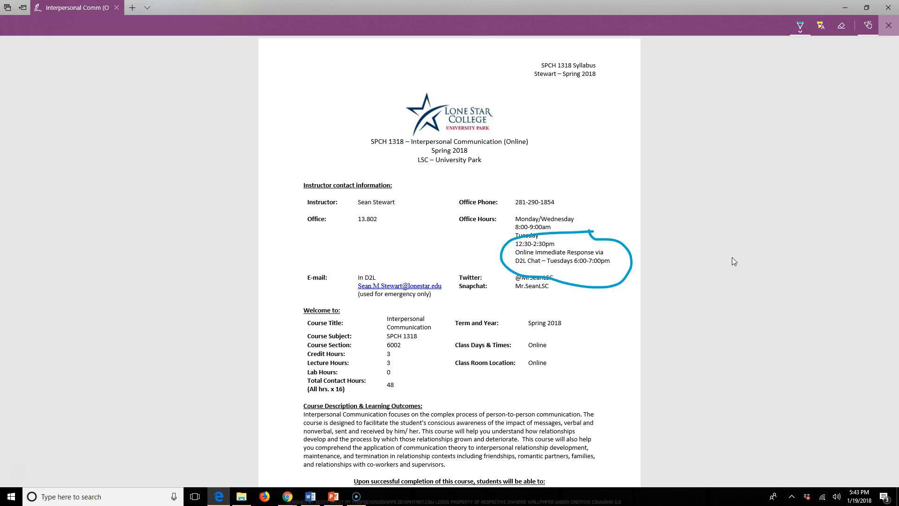
scroll("down", 3)
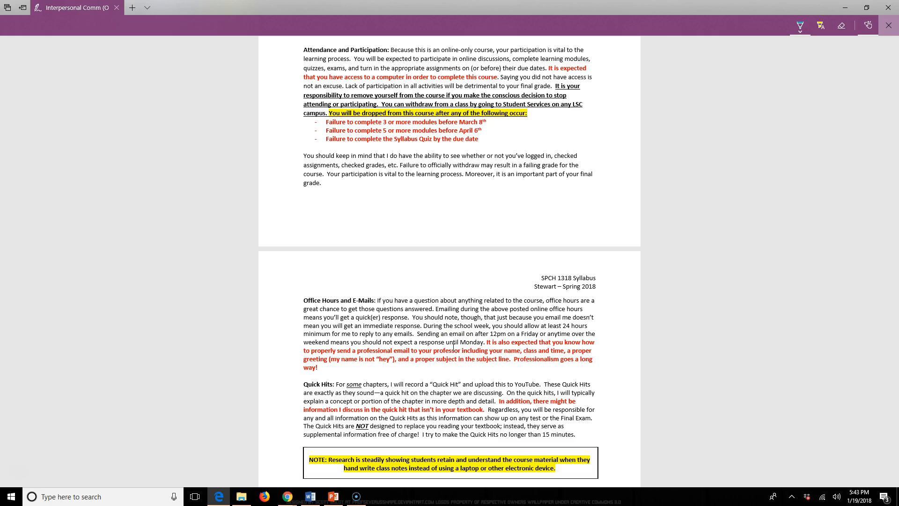
scroll("down", 3)
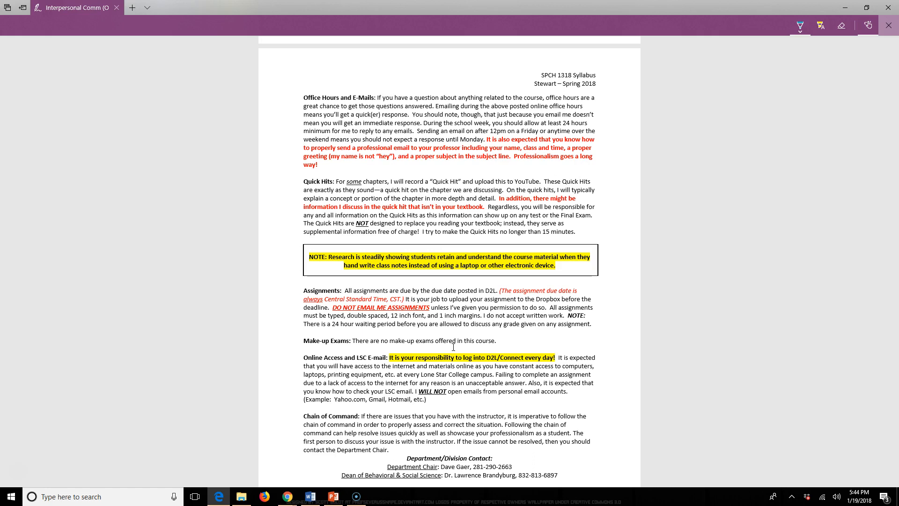
scroll("down", 3)
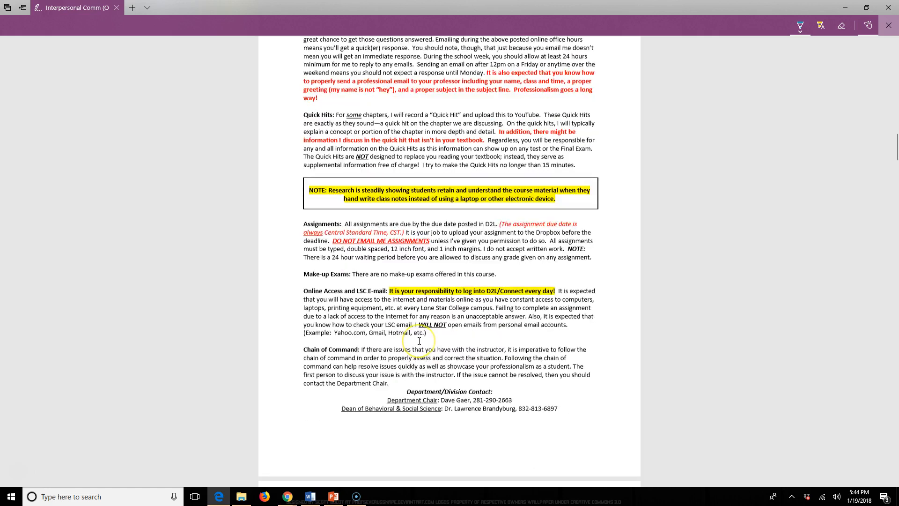
scroll("down", 3)
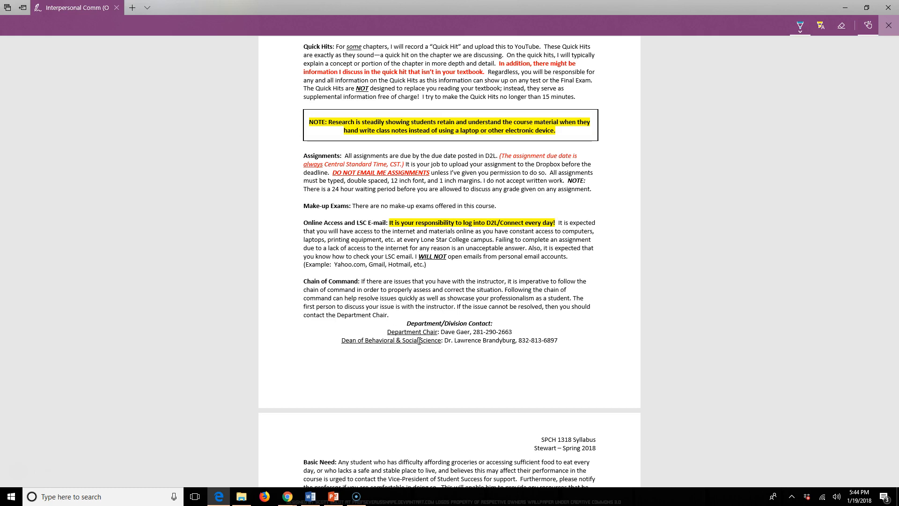
scroll("down", 3)
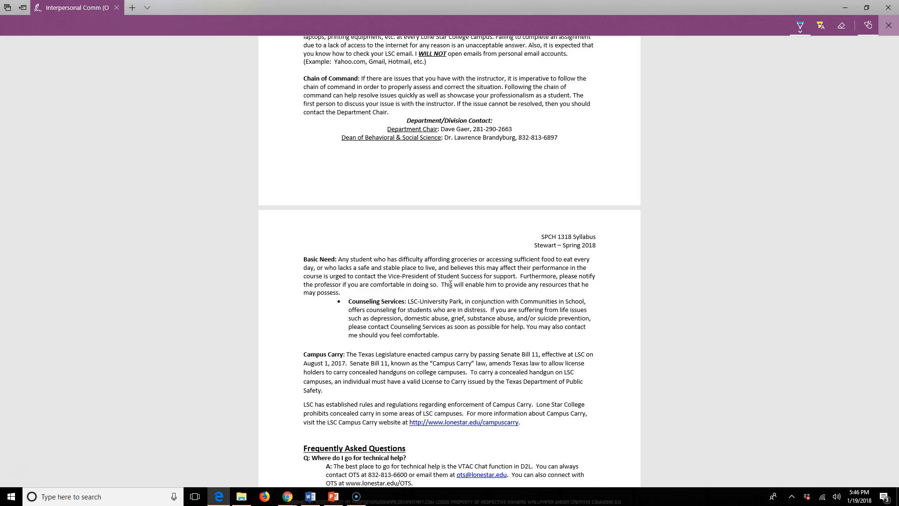
- Highlight the Department Chair contact line in yellow and return to the pen
left_click(822, 25)
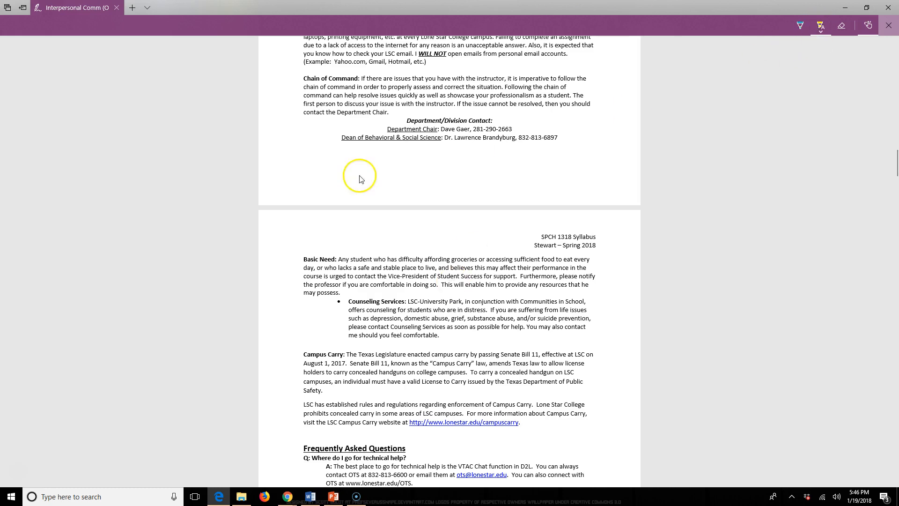
mouse_move(386, 128)
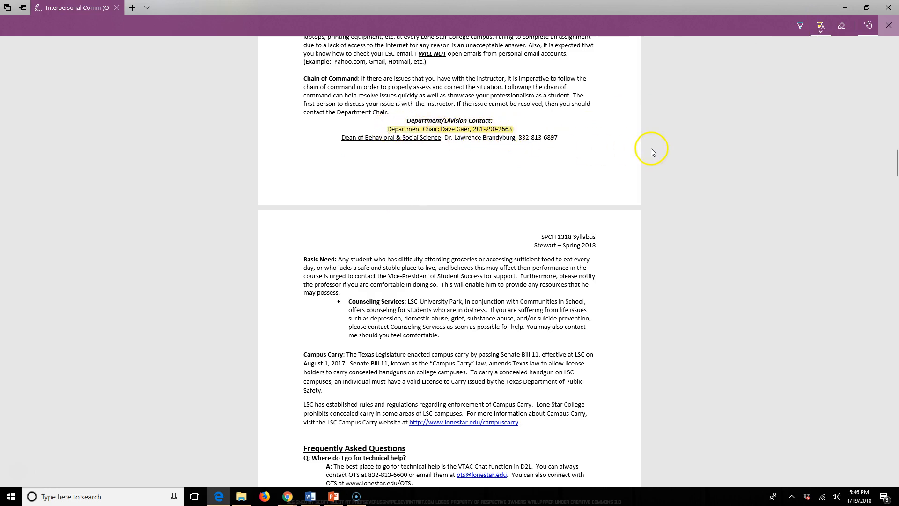
mouse_move(664, 152)
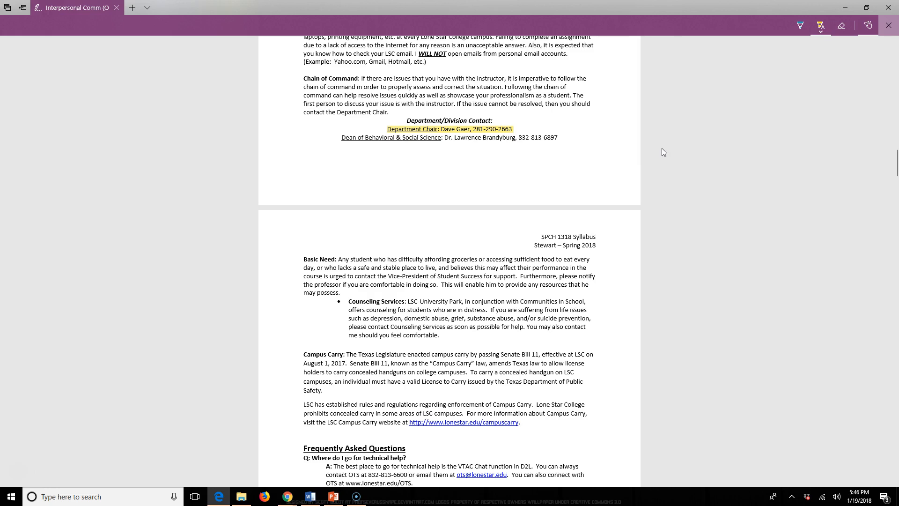
left_click(561, 162)
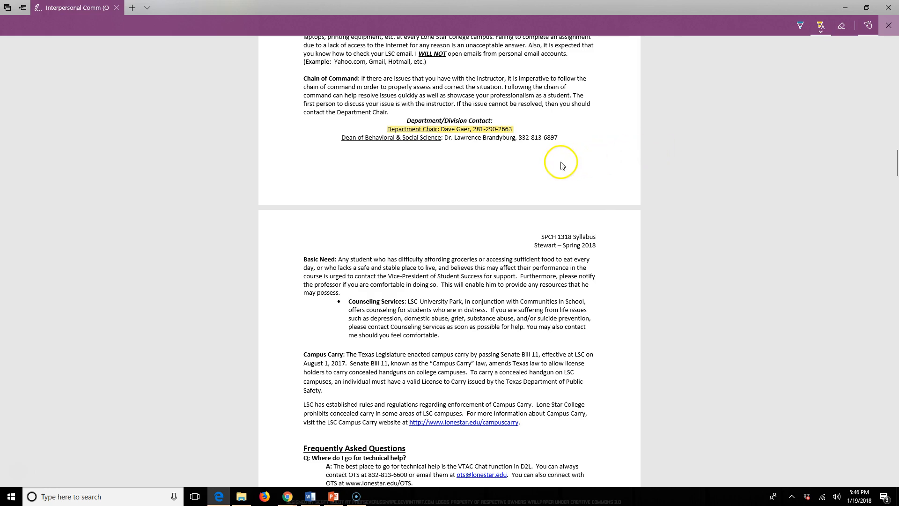
left_click(562, 165)
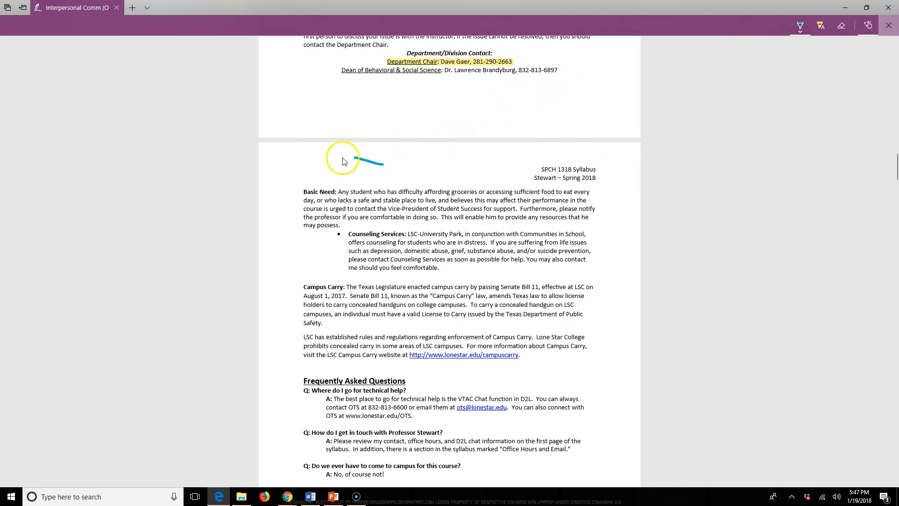
- Circle the Basic Need paragraph and Counseling Services bullet in blue ink
left_click_drag(344, 160, 570, 275)
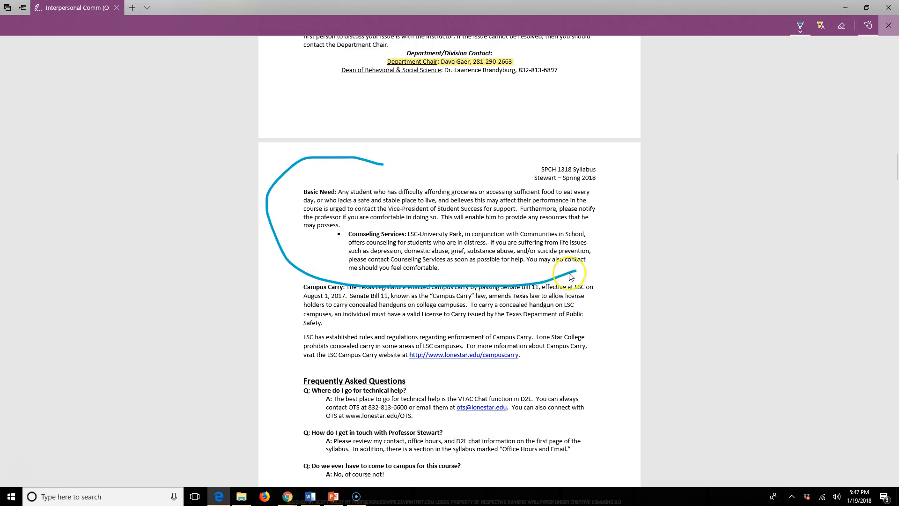
left_click_drag(573, 277, 356, 159)
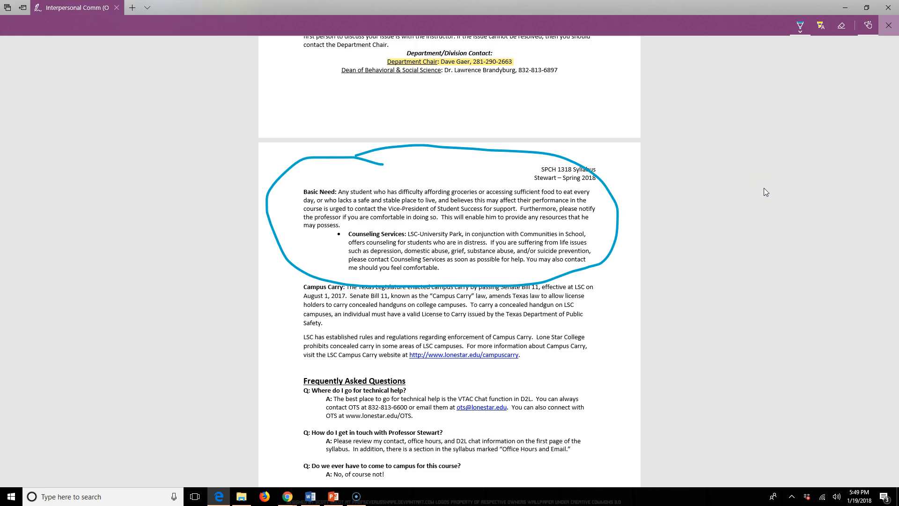
mouse_move(16, 476)
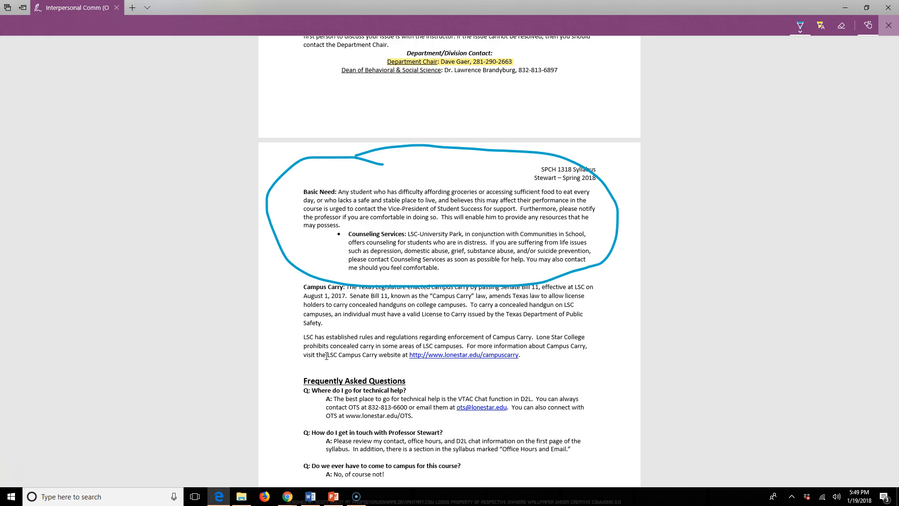
scroll("down", 3)
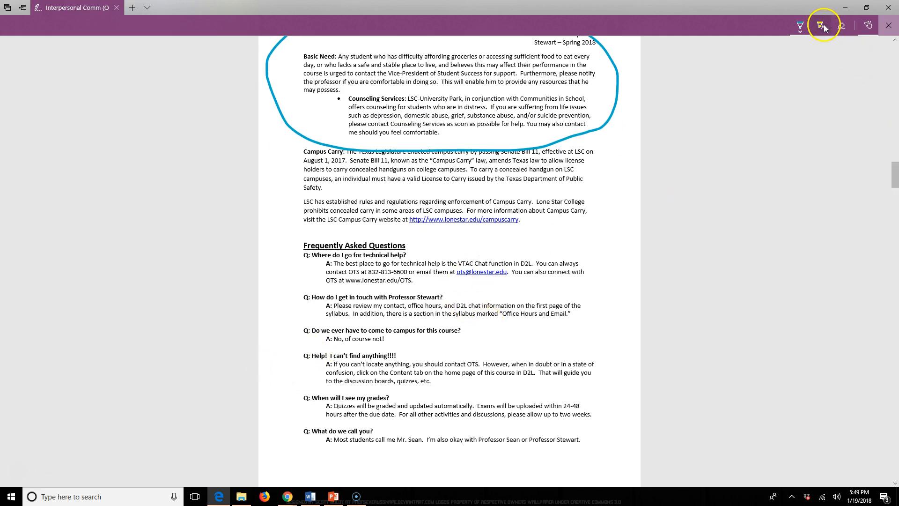
left_click(820, 25)
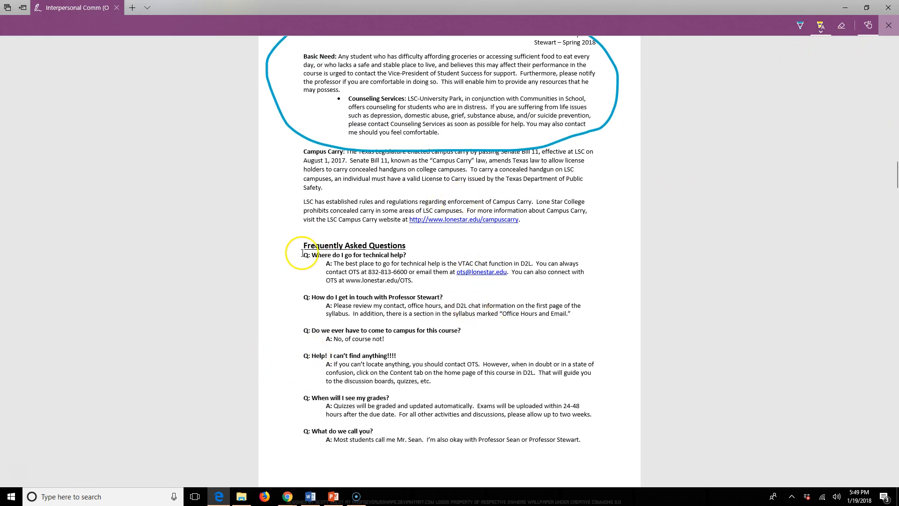
left_click_drag(303, 255, 581, 280)
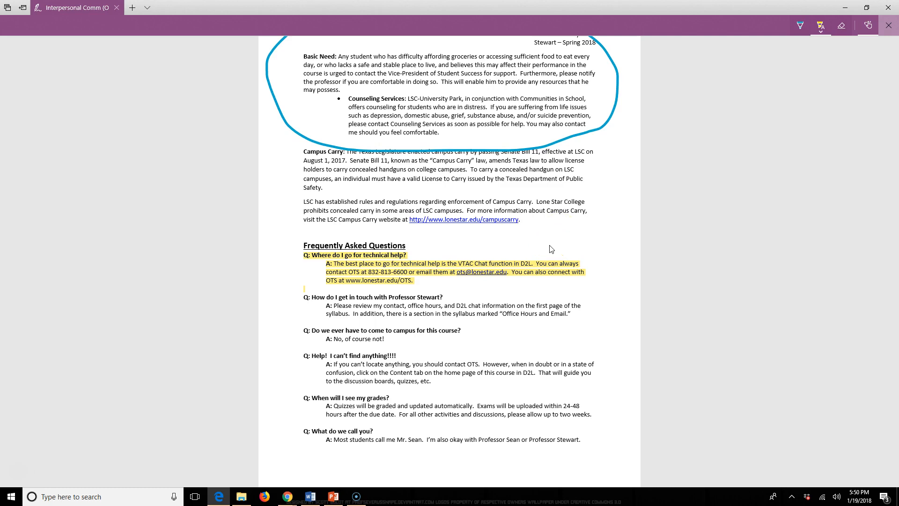
scroll("down", 3)
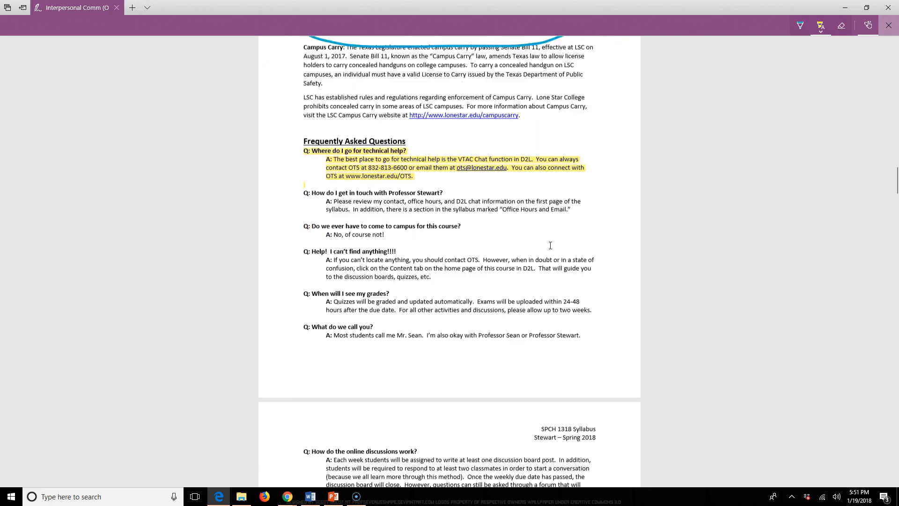
- Scroll down to the Discussion Boards requirements and the First Post Due box
scroll("down", 3)
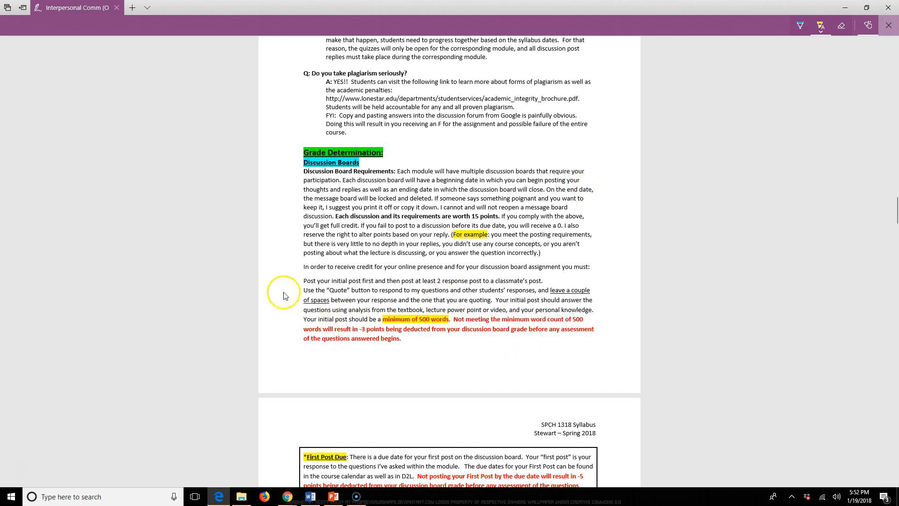
mouse_move(438, 357)
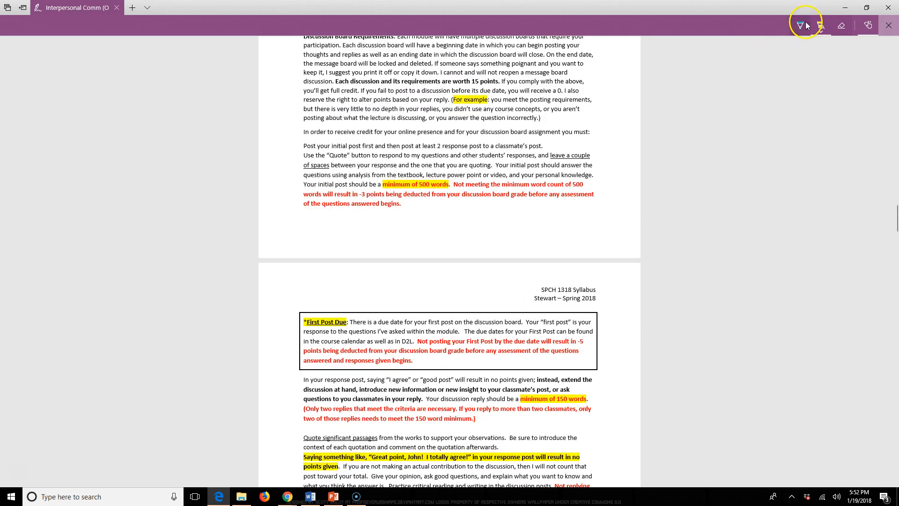
- Circle the First Post Due box in blue ink, then scroll to the Assignments page
left_click_drag(402, 285, 278, 318)
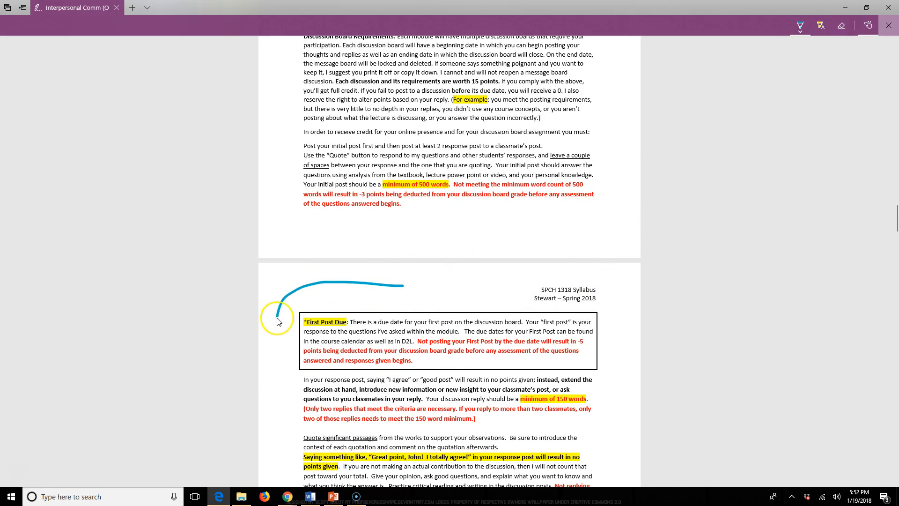
left_click_drag(278, 318, 595, 372)
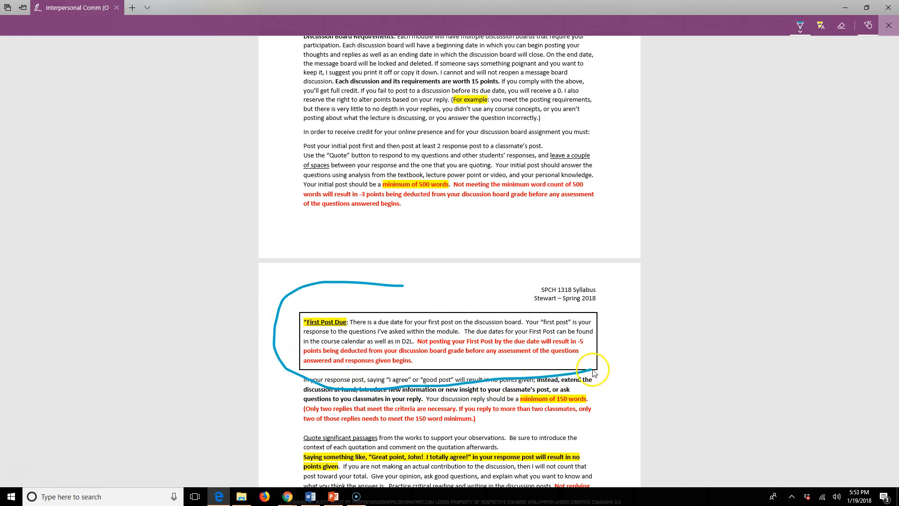
left_click_drag(594, 371, 397, 284)
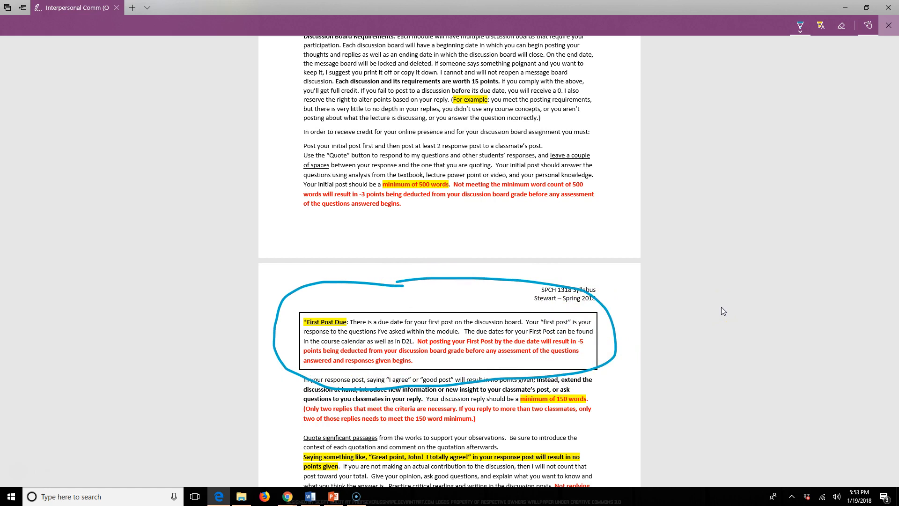
scroll("down", 3)
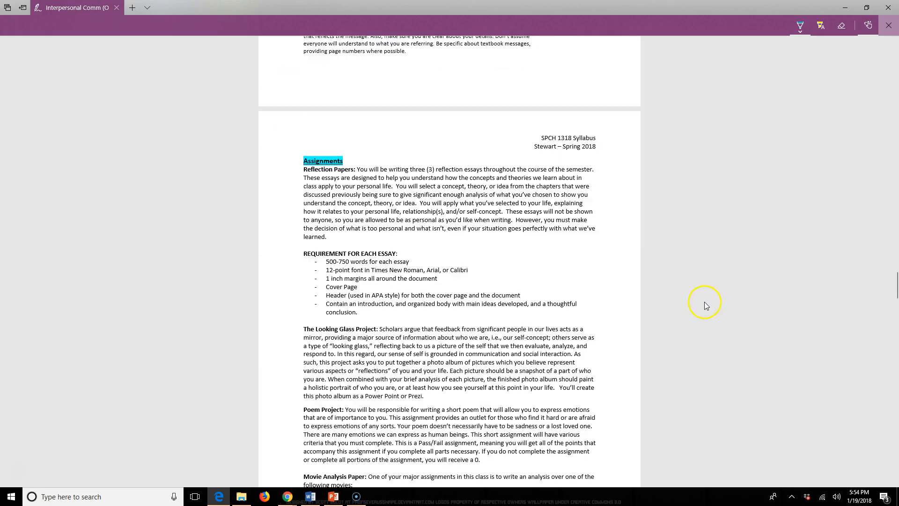
mouse_move(421, 201)
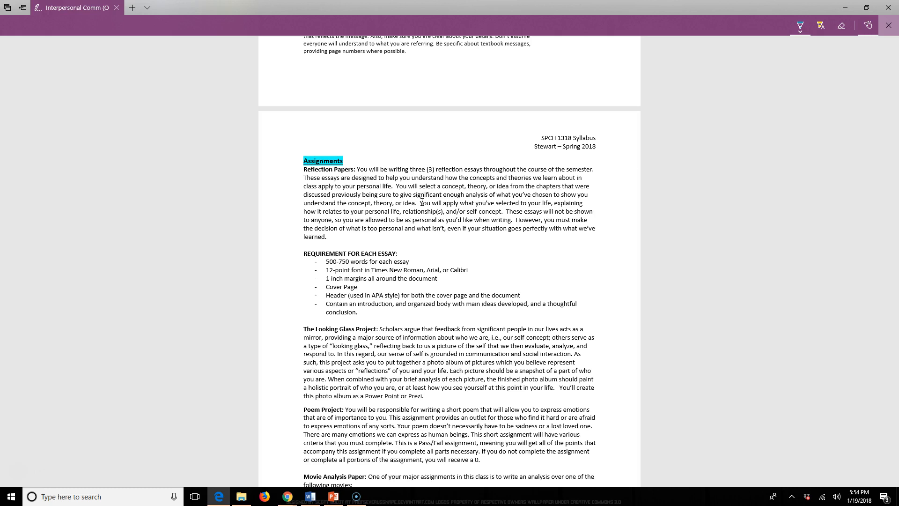
- Scroll past the Looking Glass, Poem and Movie Analysis papers to Exams and Quizzes
scroll("down", 3)
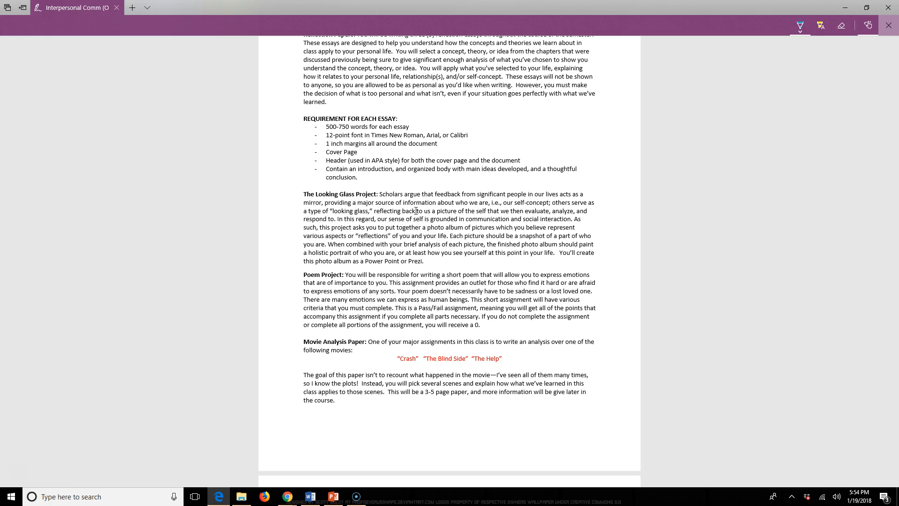
mouse_move(382, 273)
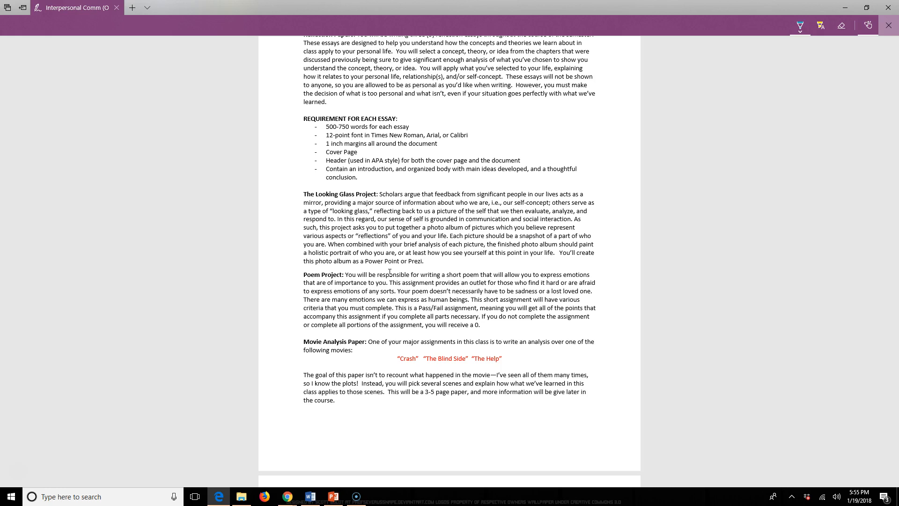
scroll("down", 3)
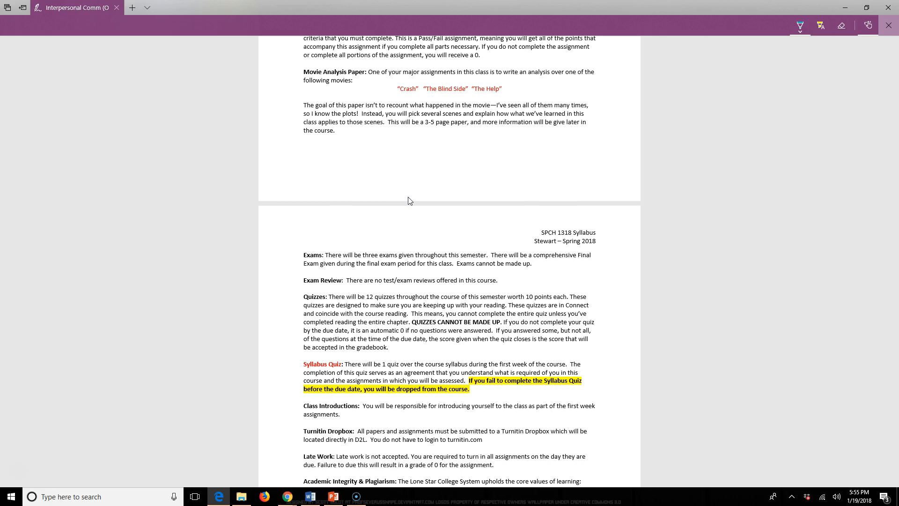
- Scroll down to the plagiarism offense penalties and the Evaluation and Assignments point table
scroll("down", 3)
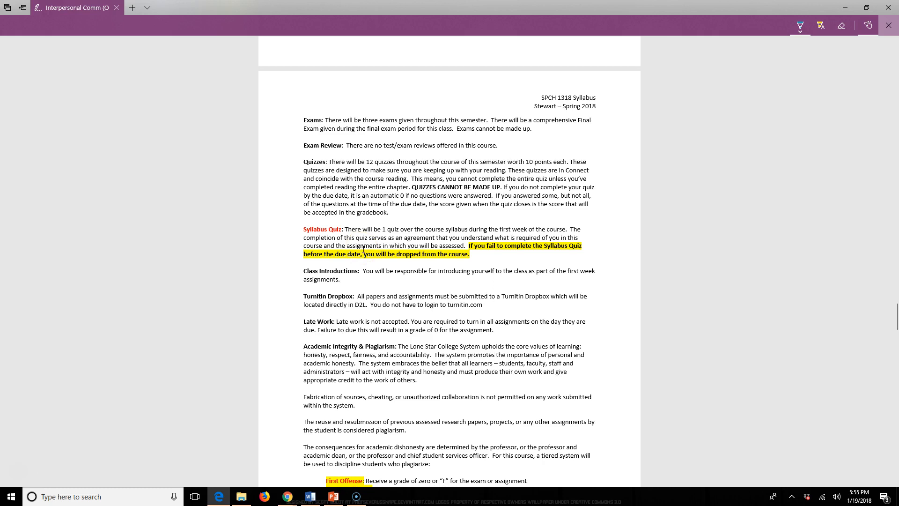
scroll("down", 3)
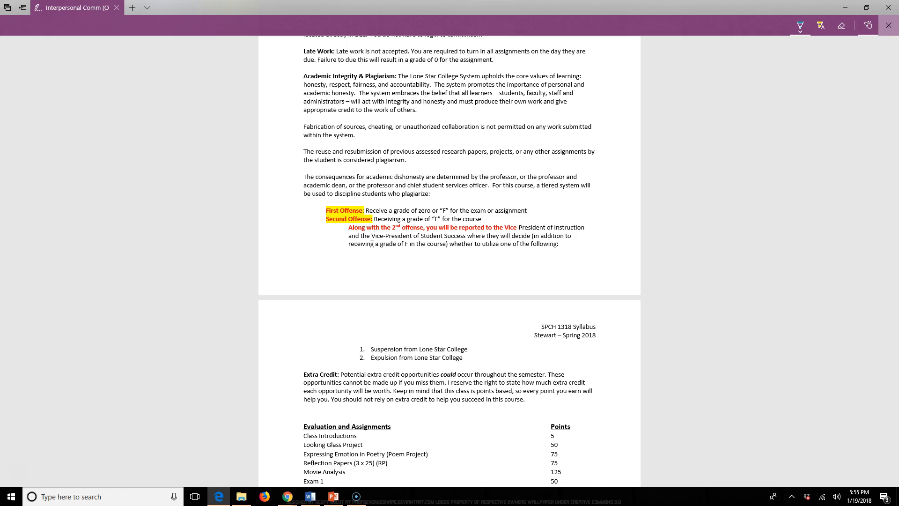
scroll("down", 3)
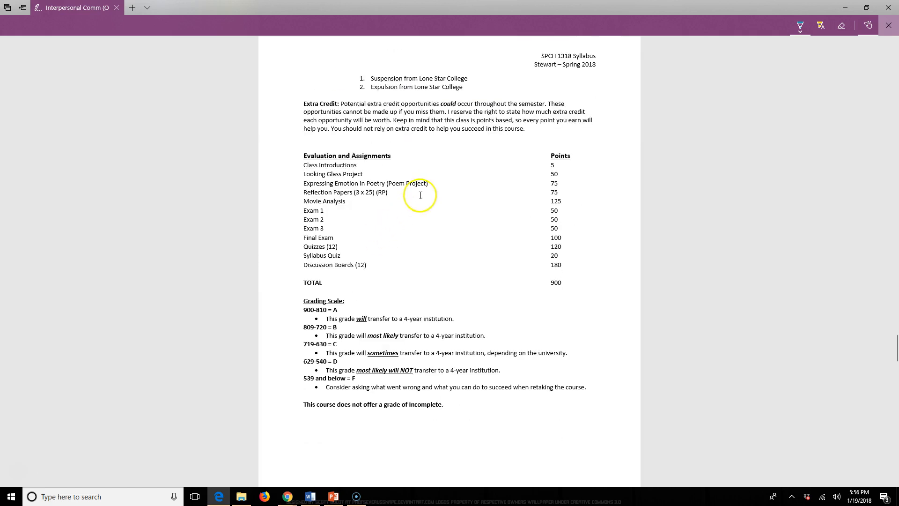
mouse_move(350, 287)
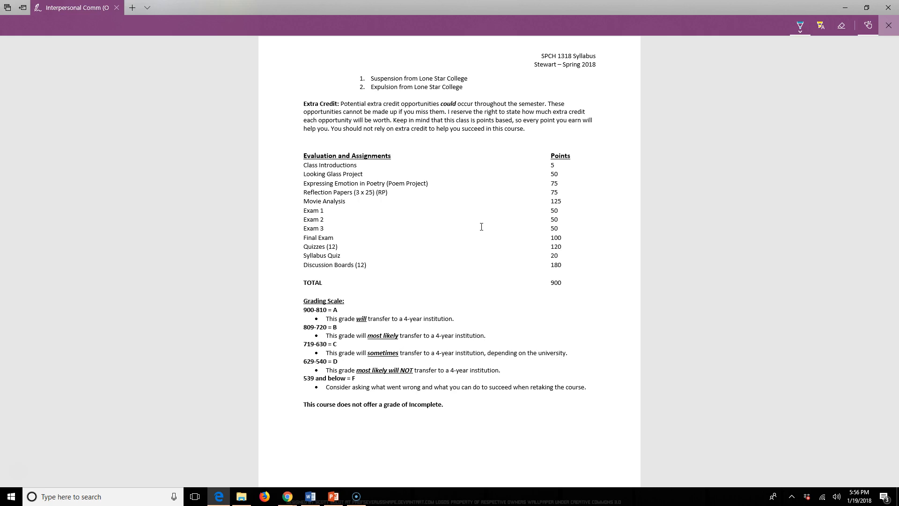
scroll("down", 3)
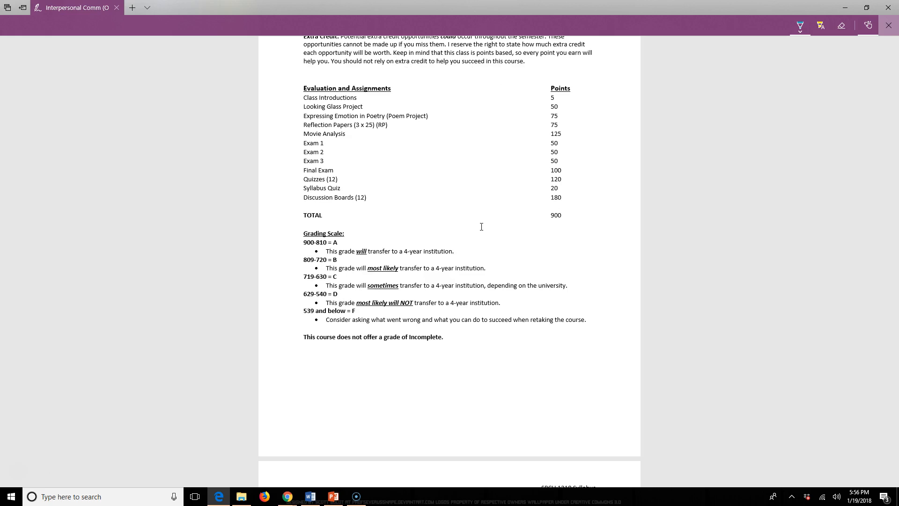
scroll("down", 3)
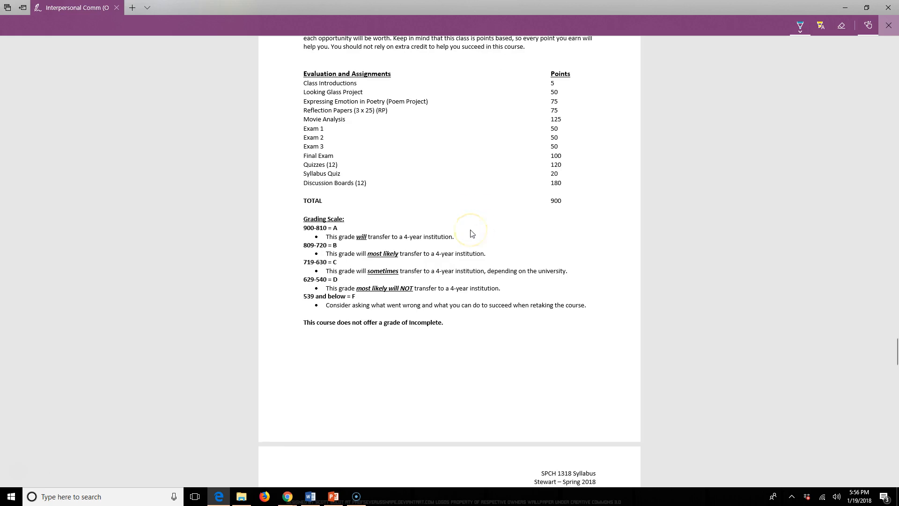
- Page down through the syllabus calendar and policy pages, then bring up the PowerPoint 'Myths About Online Courses' slide
scroll("down", 3)
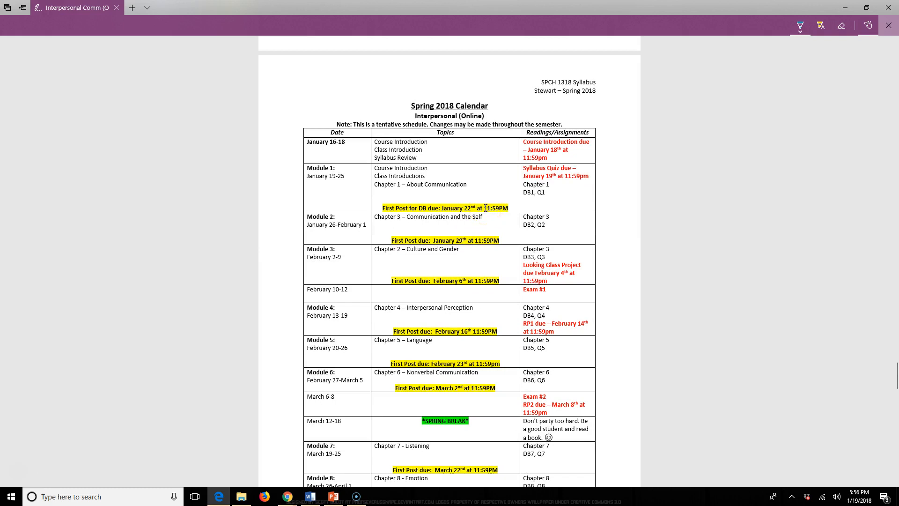
mouse_move(429, 199)
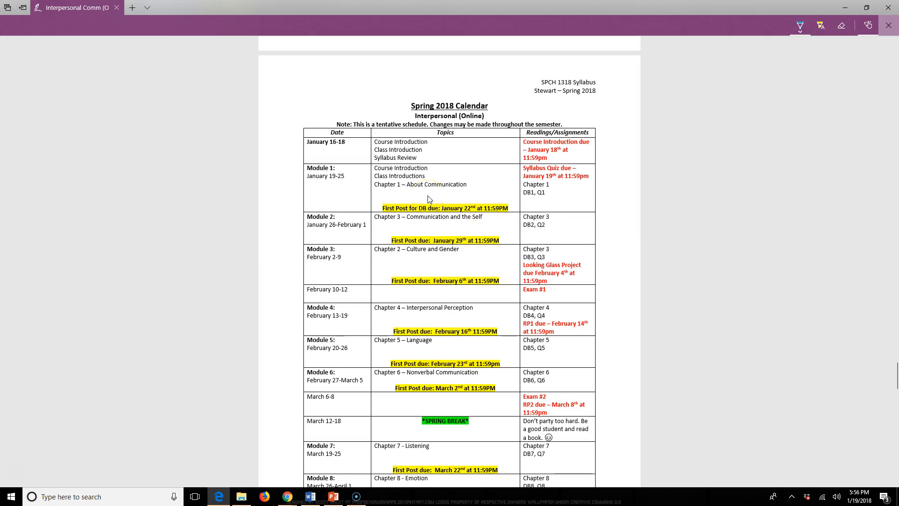
mouse_move(434, 197)
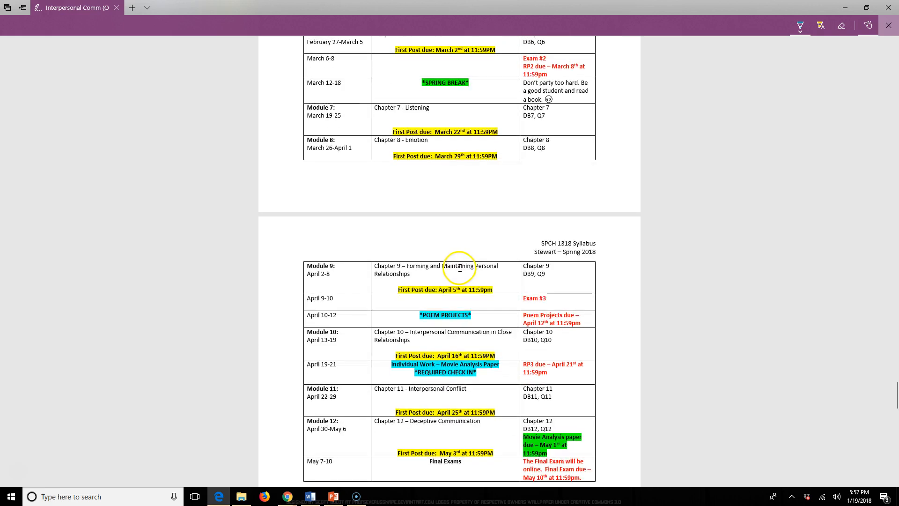
scroll("down", 3)
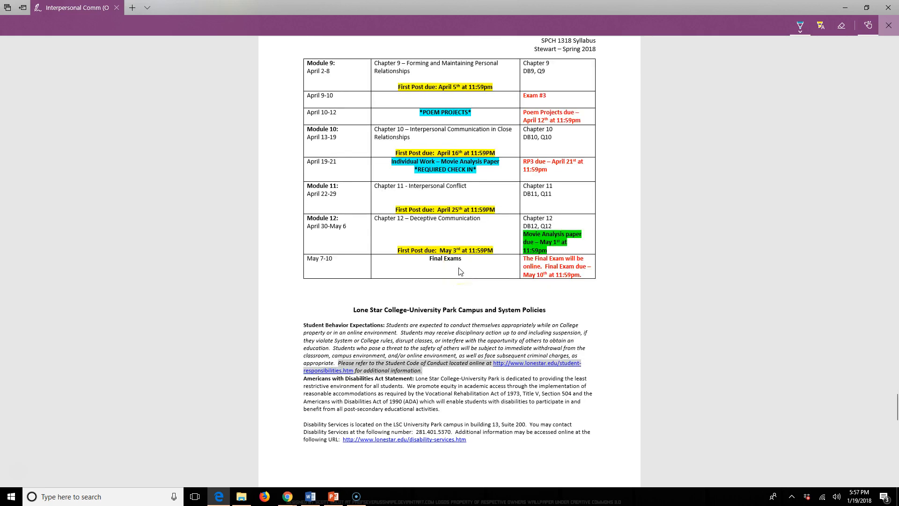
scroll("down", 3)
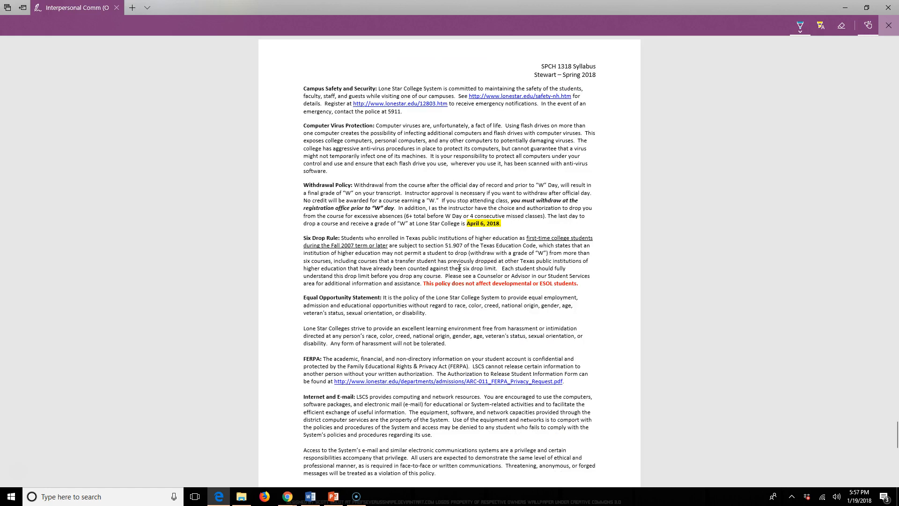
scroll("down", 3)
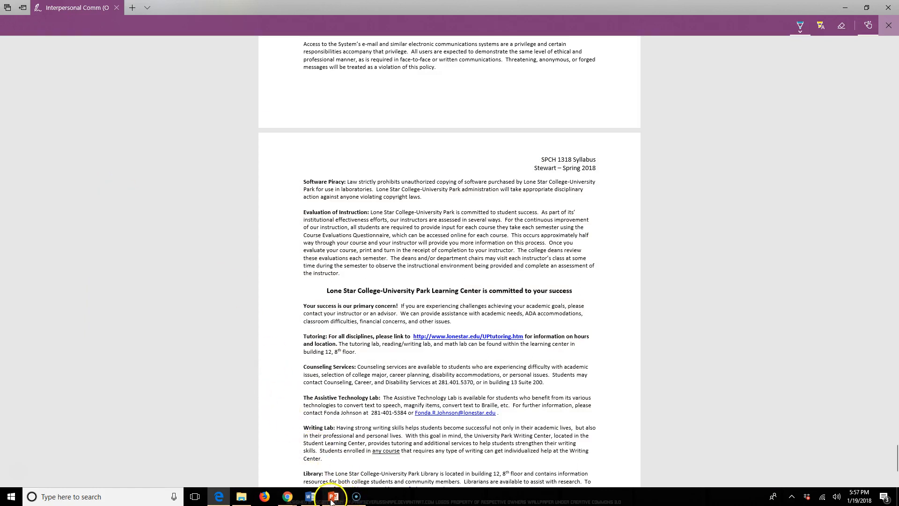
left_click(333, 496)
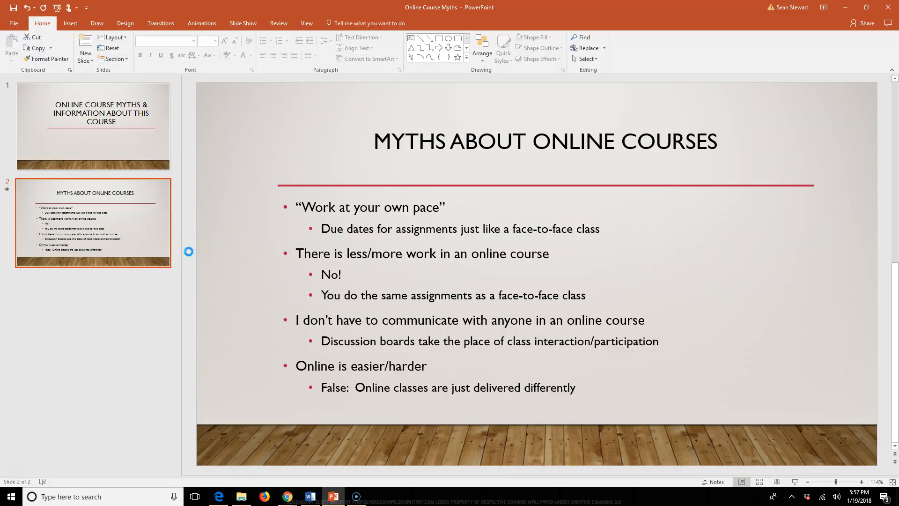